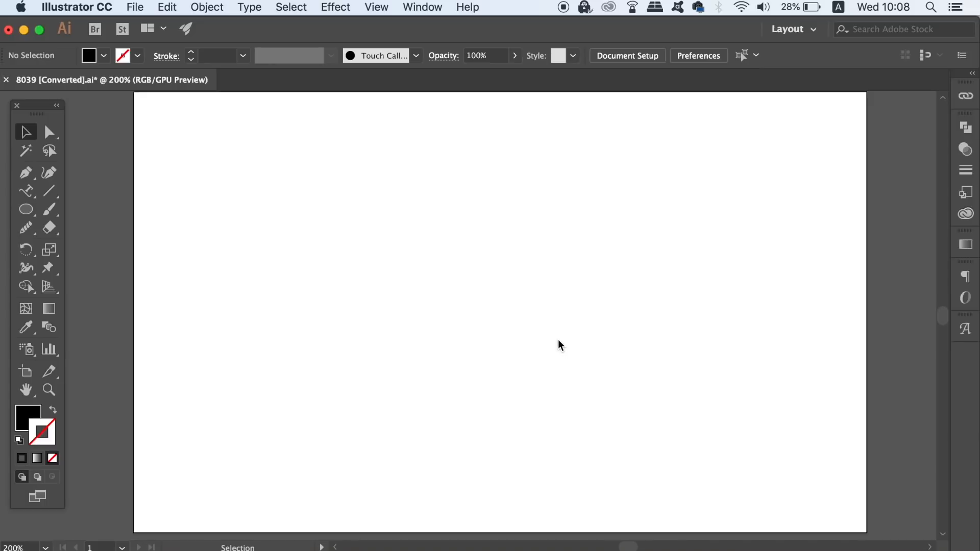
{"action": "mouse_move", "coordinate": [338, 375]}
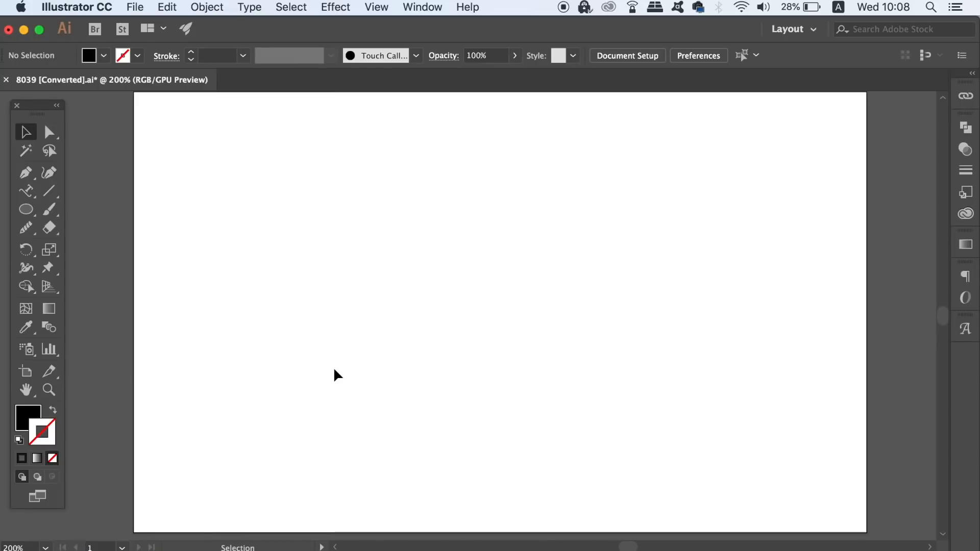
{"action": "mouse_move", "coordinate": [51, 411]}
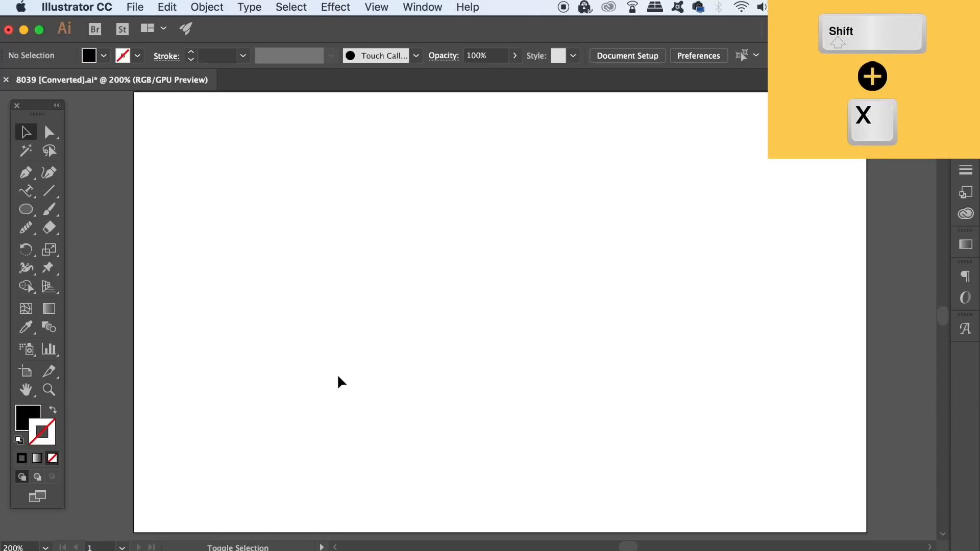
Swap fill and stroke so new shapes get a black outline and no fill
{"action": "left_click", "coordinate": [25, 208]}
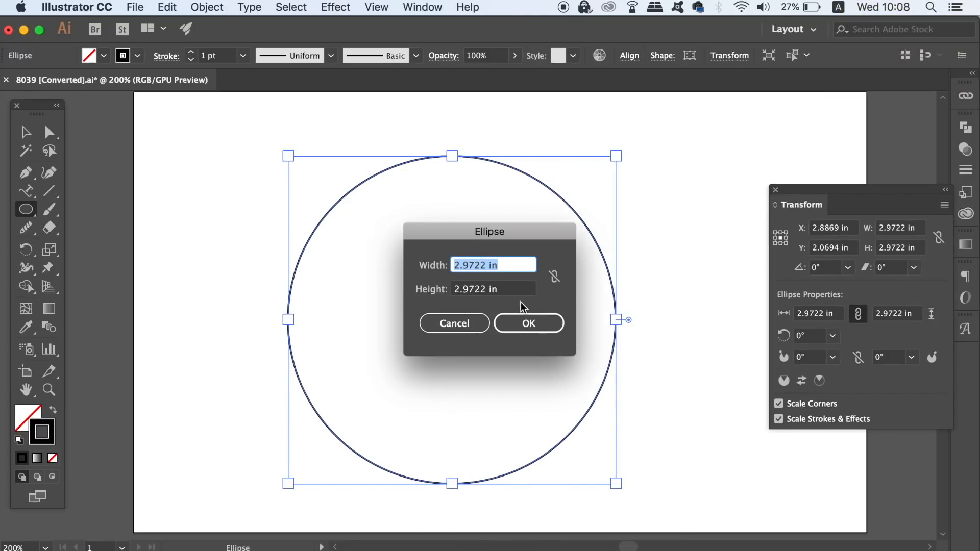
Confirm the 2.9722 in circle, dismiss the Transform panel and deselect it
{"action": "left_click", "coordinate": [528, 324]}
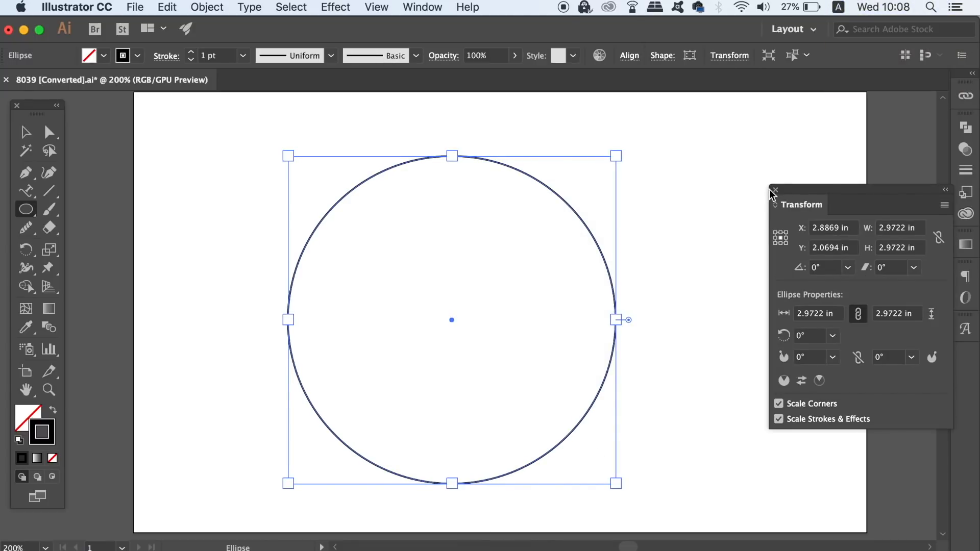
{"action": "left_click", "coordinate": [773, 191]}
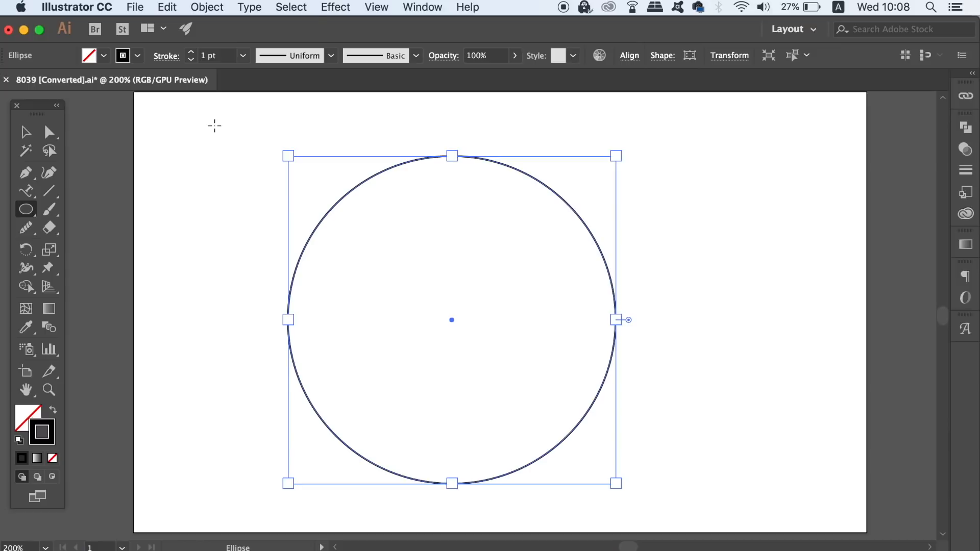
{"action": "left_click", "coordinate": [534, 190]}
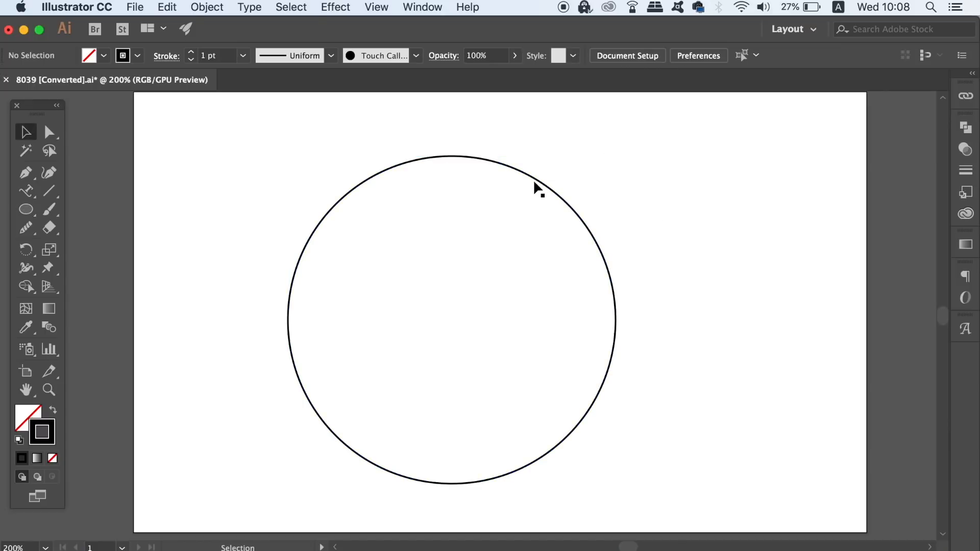
With Type on a Path, write SATORI GRAPHICS 2018 along the top of the circle
{"action": "left_click", "coordinate": [27, 191]}
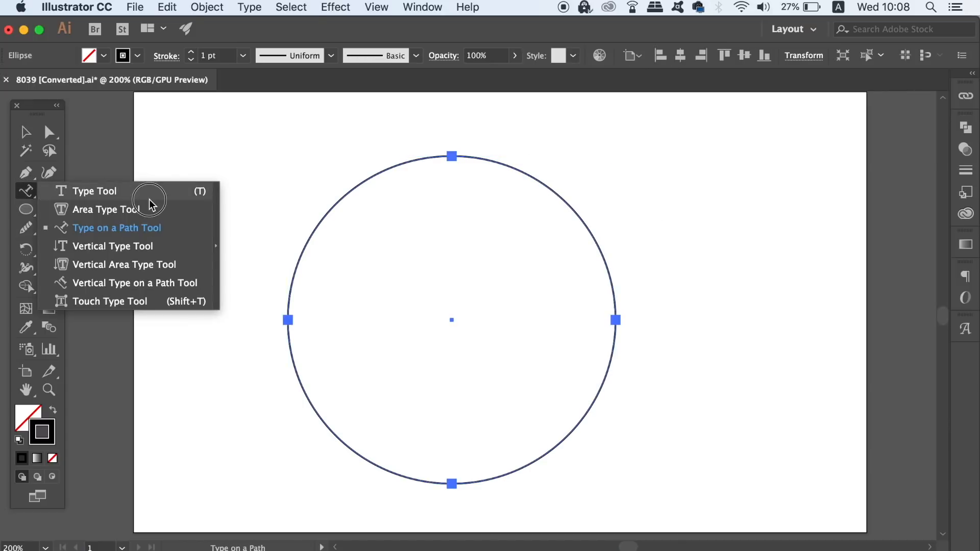
{"action": "mouse_move", "coordinate": [144, 227]}
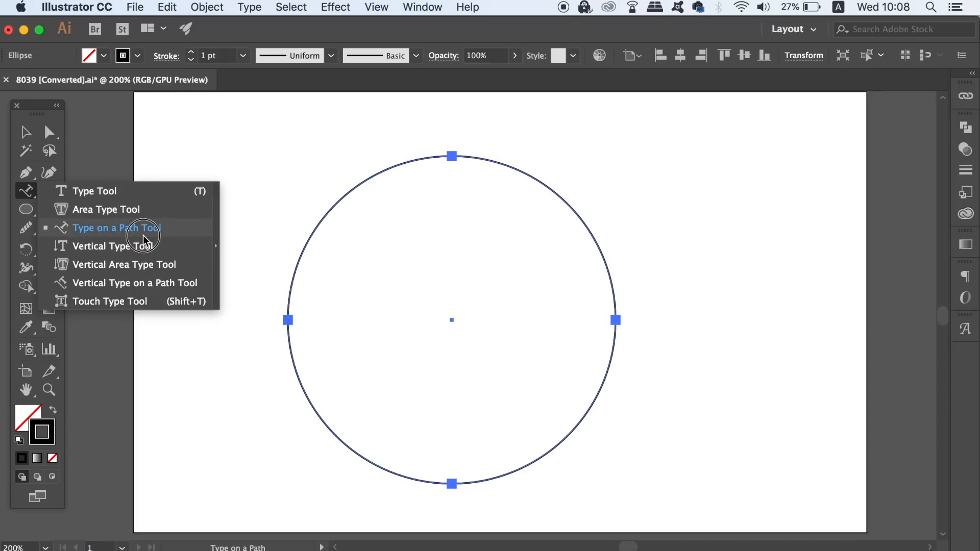
{"action": "left_click", "coordinate": [117, 228]}
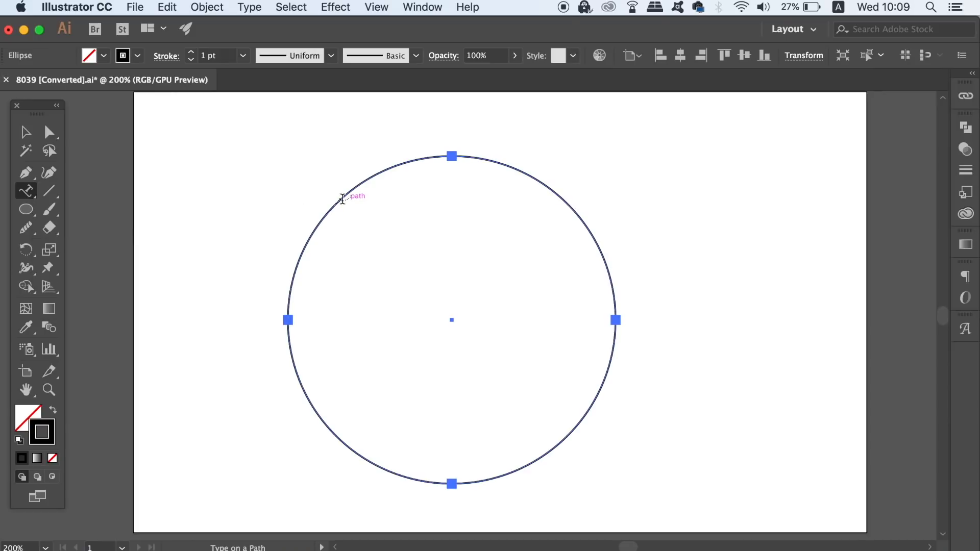
{"action": "mouse_move", "coordinate": [441, 155]}
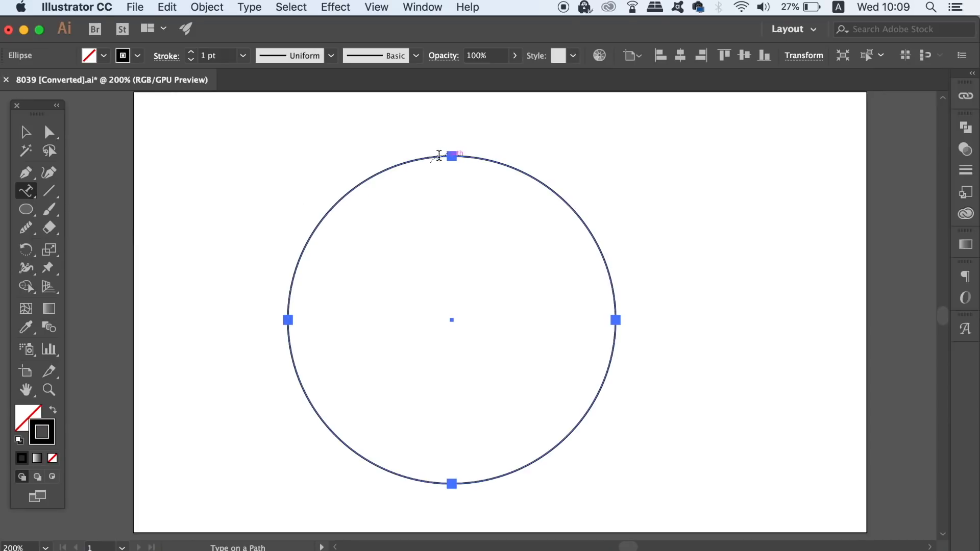
{"action": "type", "text": "SATO"}
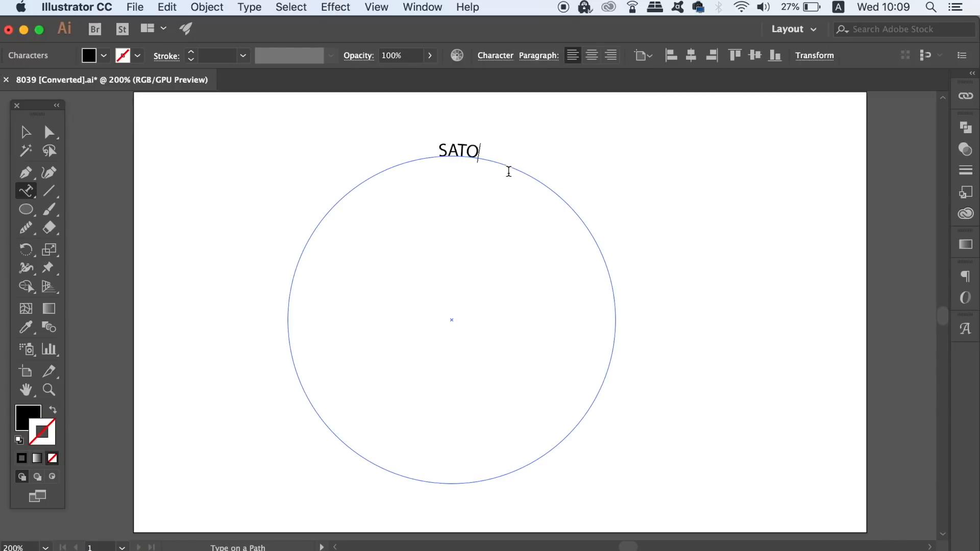
{"action": "type", "text": "RI GRAPHICS"}
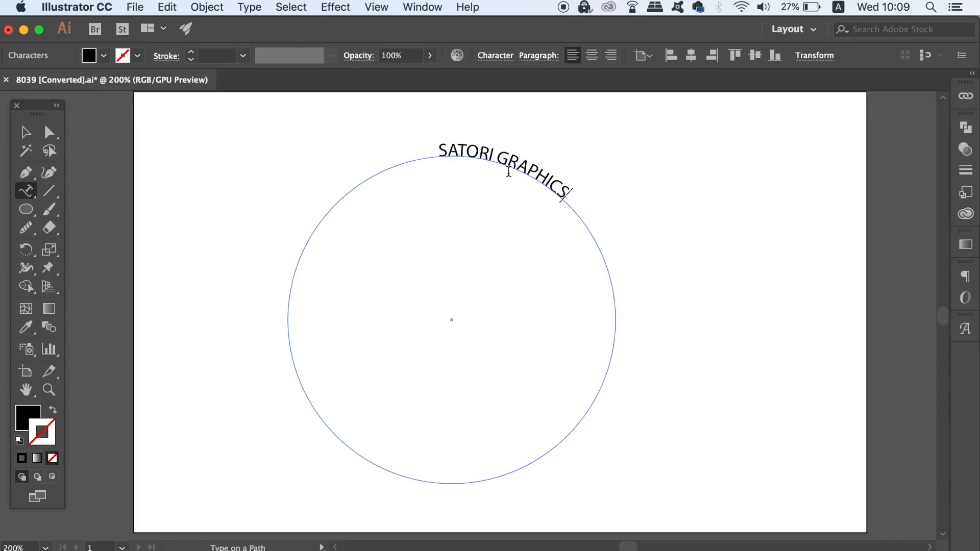
{"action": "type", "text": "2018"}
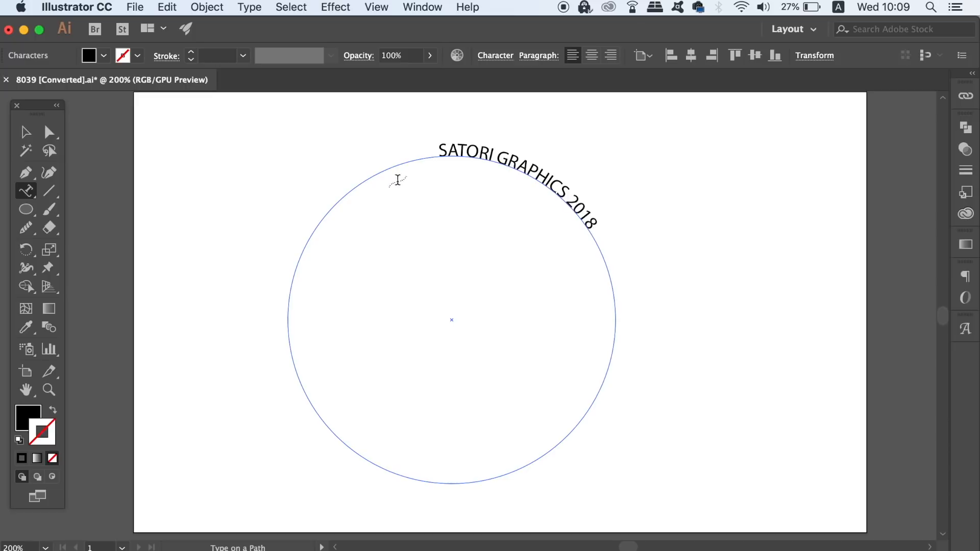
Drag the path text's bracket around so it sits along the bottom of the circle
{"action": "left_click", "coordinate": [27, 131]}
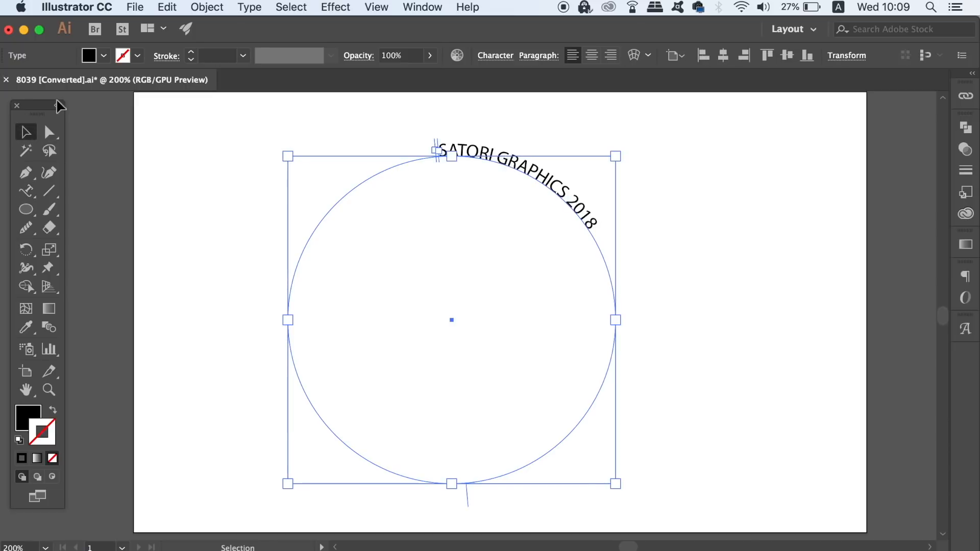
{"action": "key", "text": "a"}
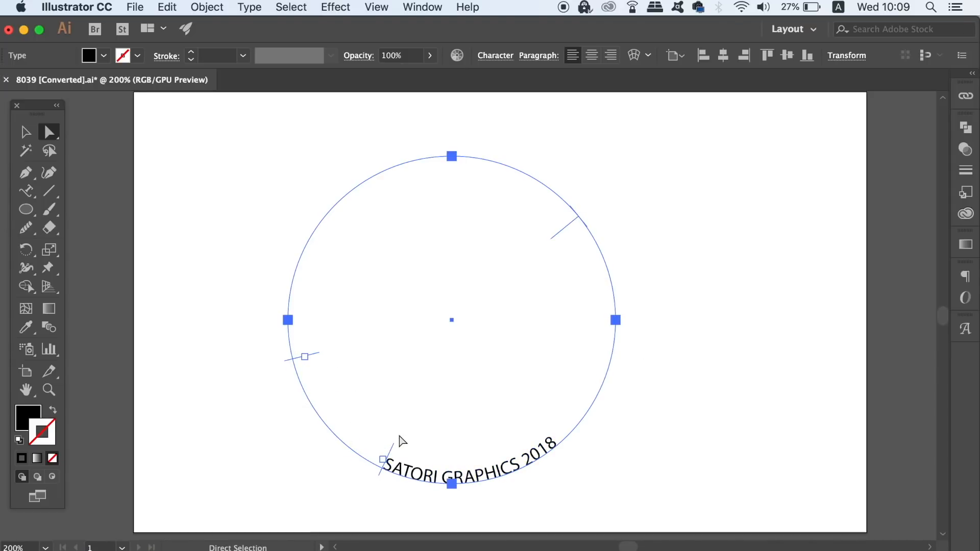
{"action": "mouse_move", "coordinate": [59, 124]}
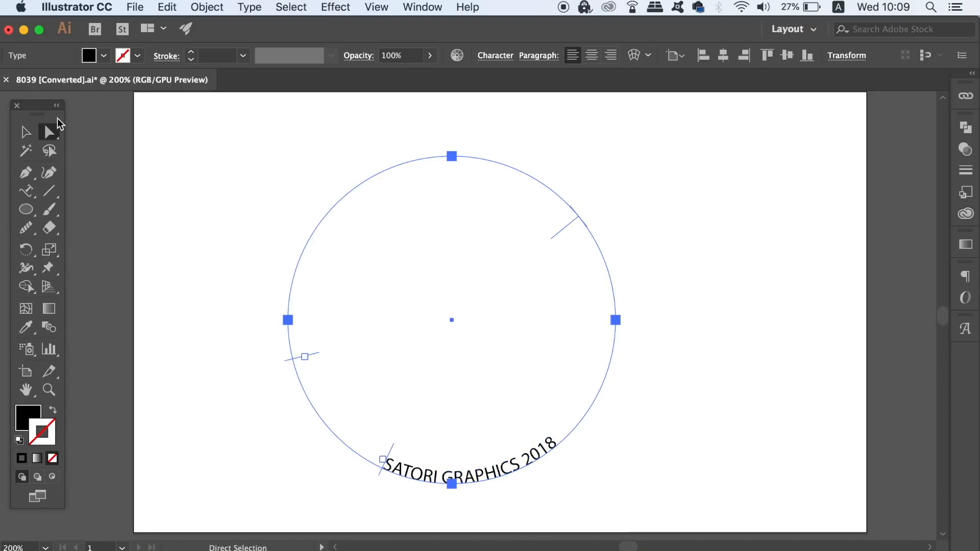
{"action": "left_click", "coordinate": [249, 8]}
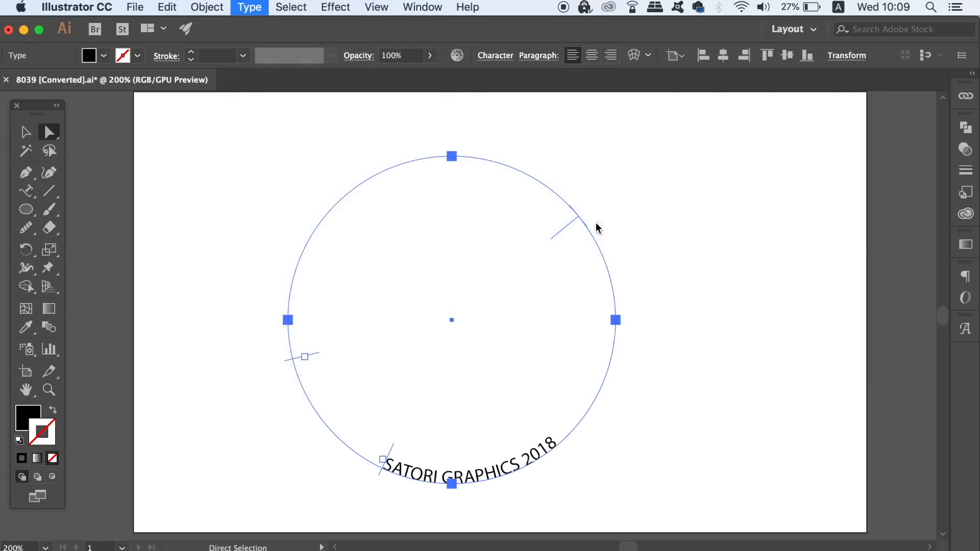
With Preview on, try the Skew, 3D Ribbon, Stair Step and Gravity path effects on the text
{"action": "left_click", "coordinate": [249, 7]}
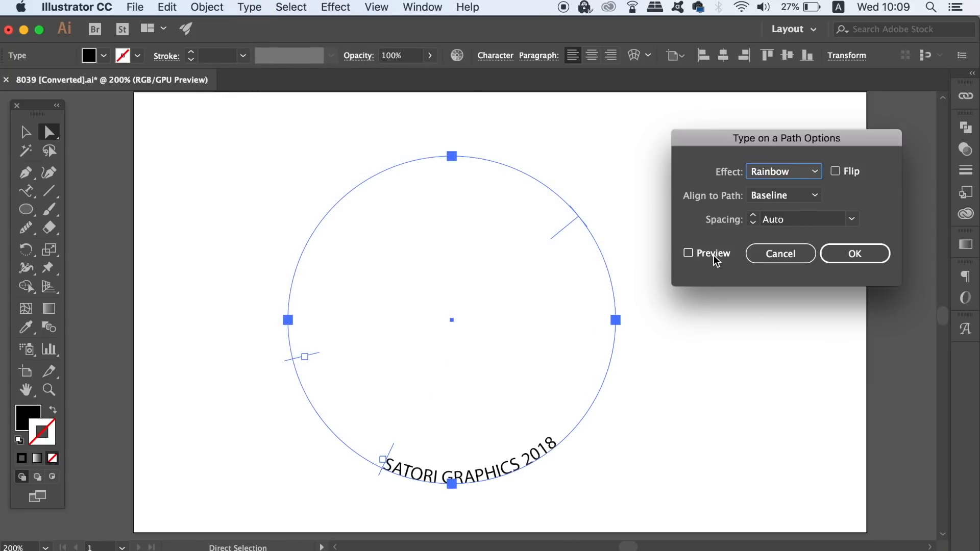
{"action": "left_click", "coordinate": [688, 253]}
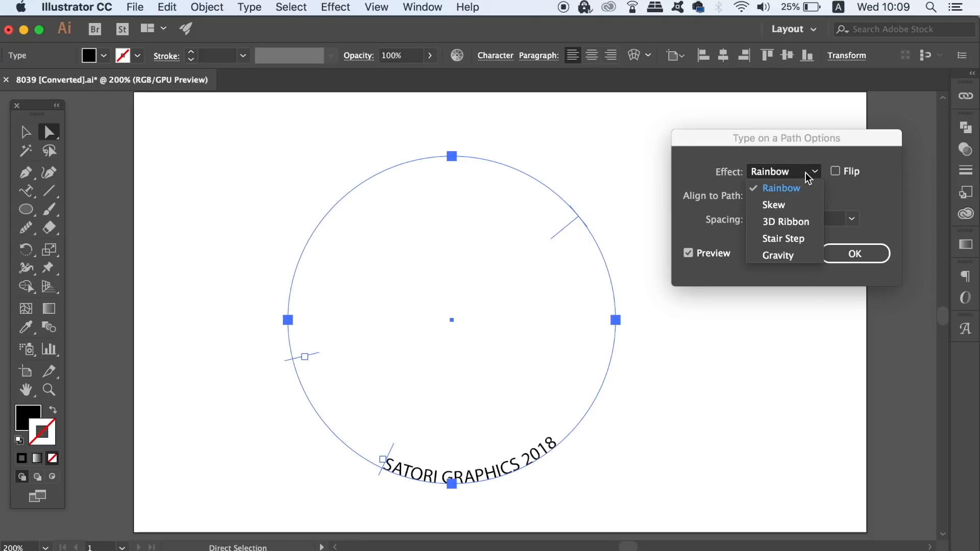
{"action": "left_click", "coordinate": [774, 204]}
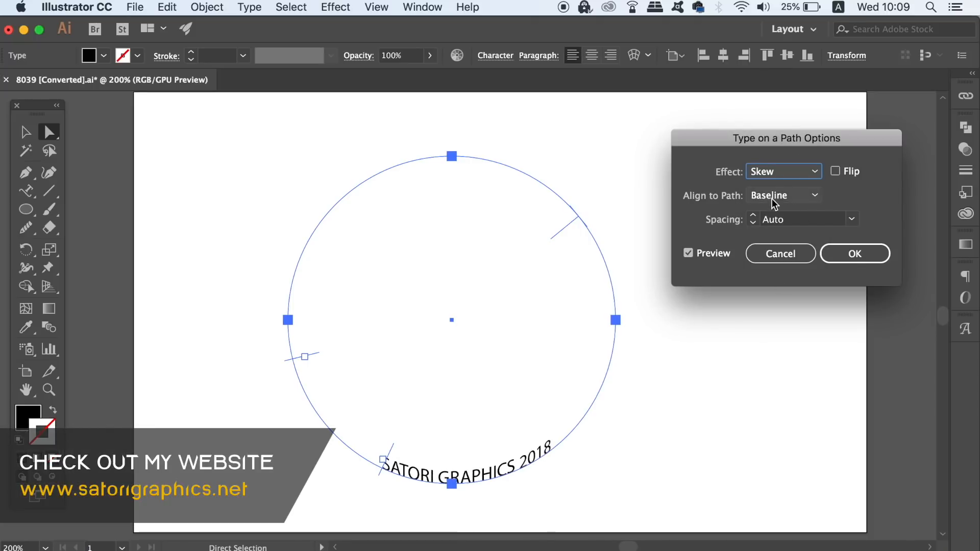
{"action": "left_click", "coordinate": [784, 171]}
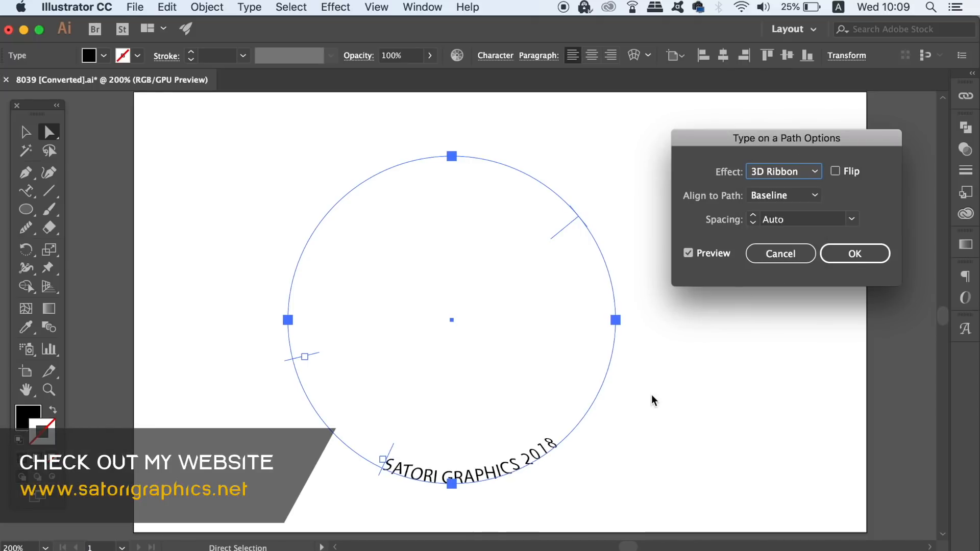
{"action": "left_click", "coordinate": [783, 172]}
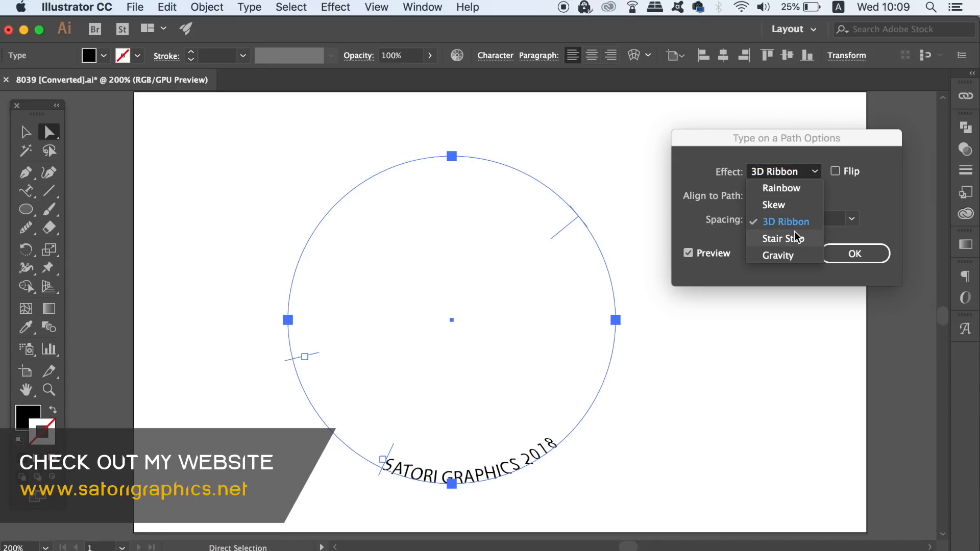
{"action": "left_click", "coordinate": [783, 238]}
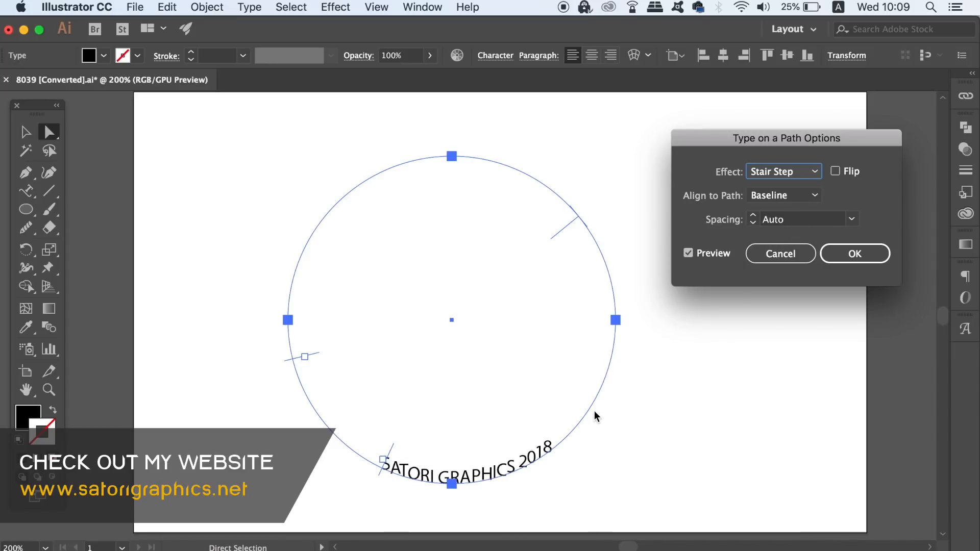
{"action": "left_click", "coordinate": [783, 171]}
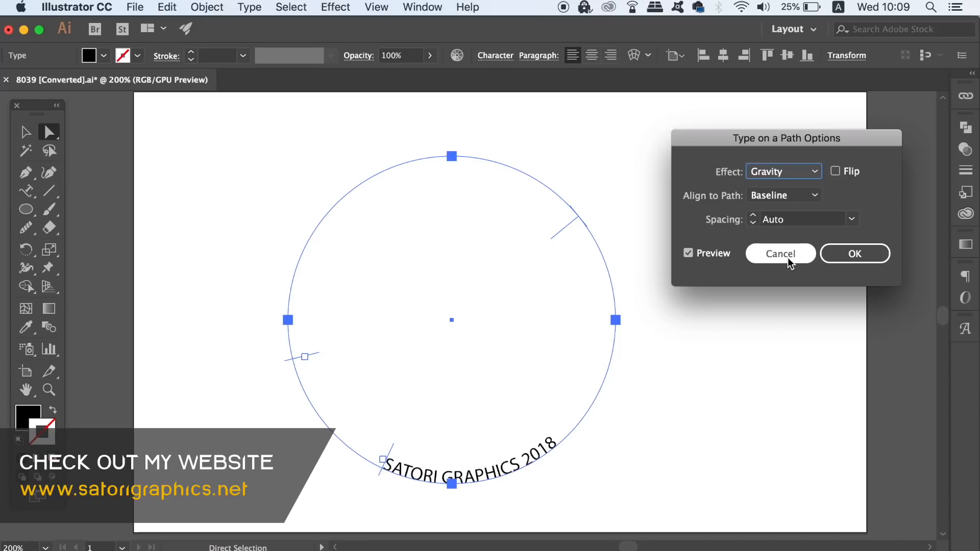
{"action": "left_click", "coordinate": [783, 170]}
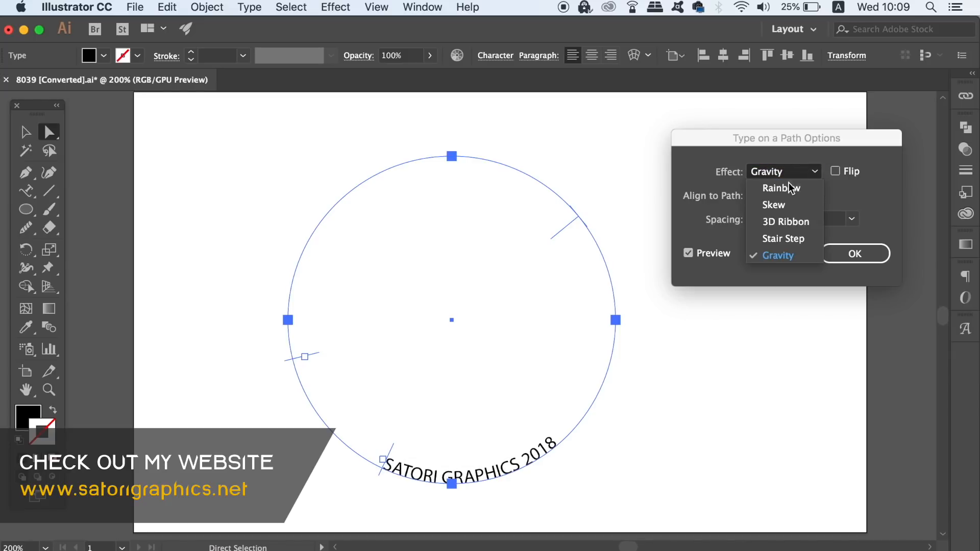
Restore the Rainbow effect, try Ascender, Descender and Baseline alignment, and settle on Center
{"action": "left_click", "coordinate": [780, 188]}
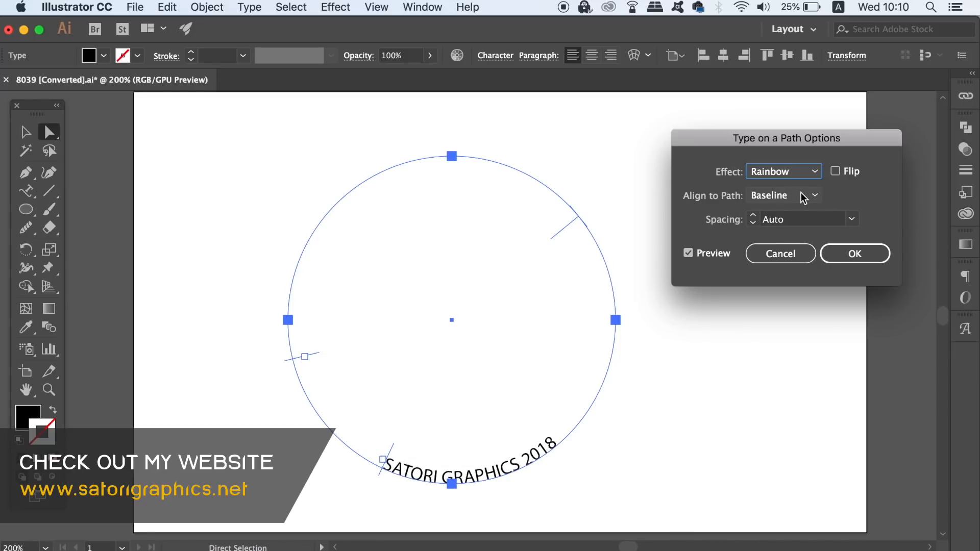
{"action": "left_click", "coordinate": [783, 195]}
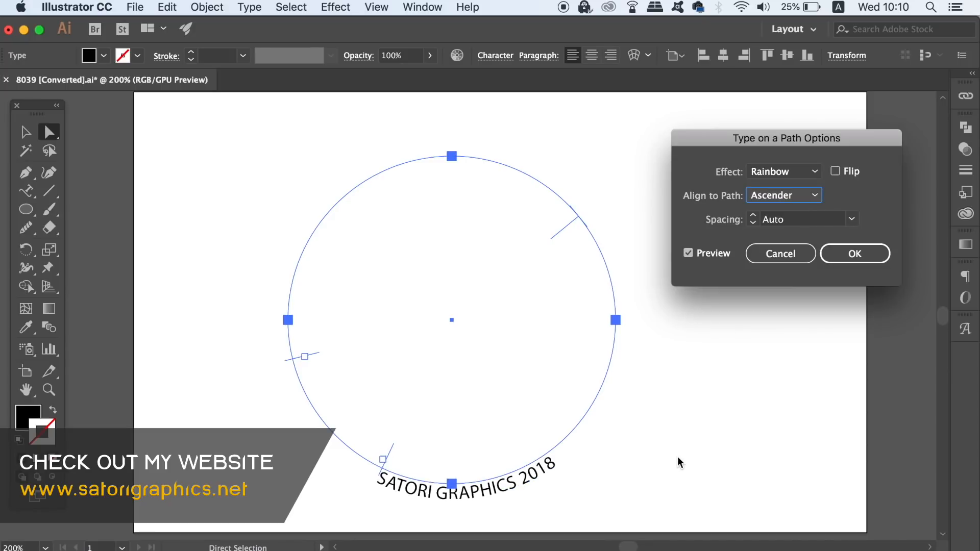
{"action": "left_click", "coordinate": [784, 195]}
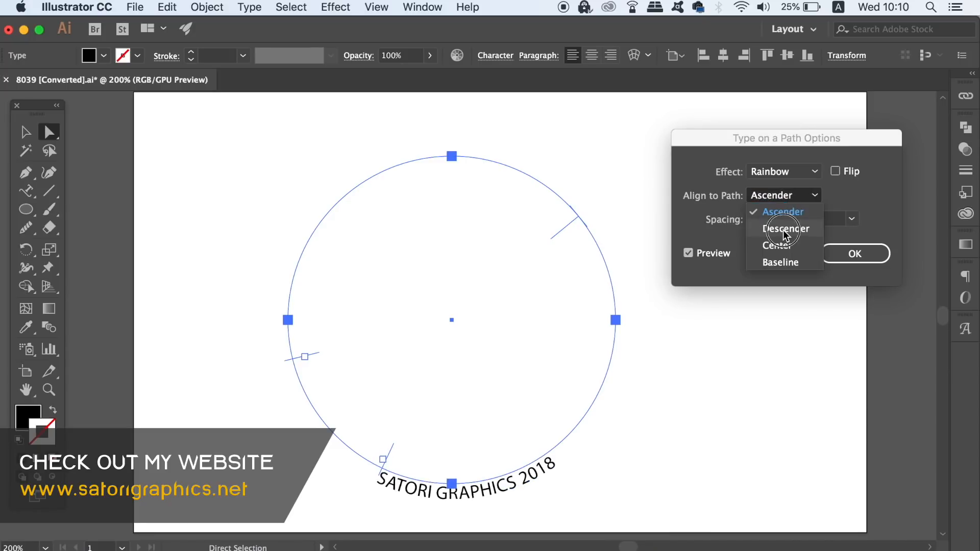
{"action": "left_click", "coordinate": [786, 227]}
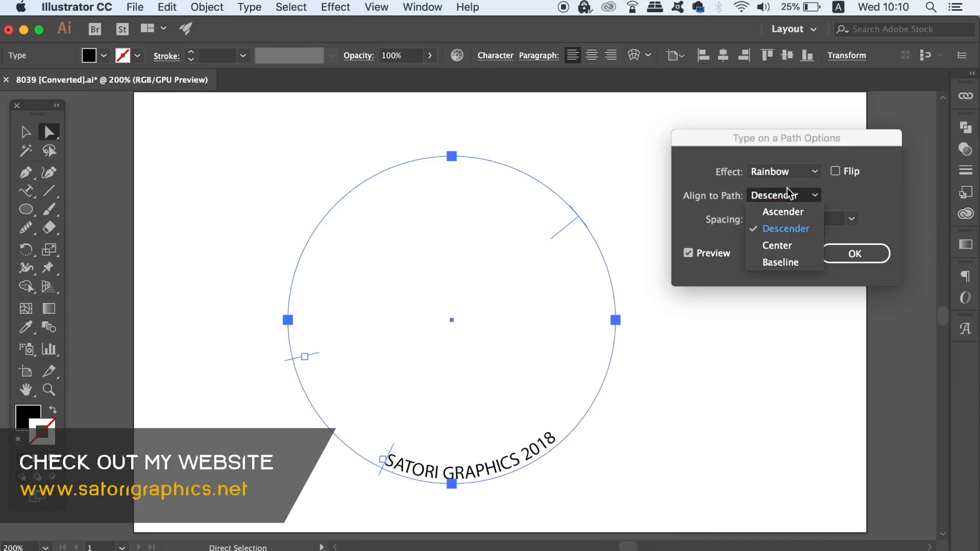
{"action": "left_click", "coordinate": [777, 245]}
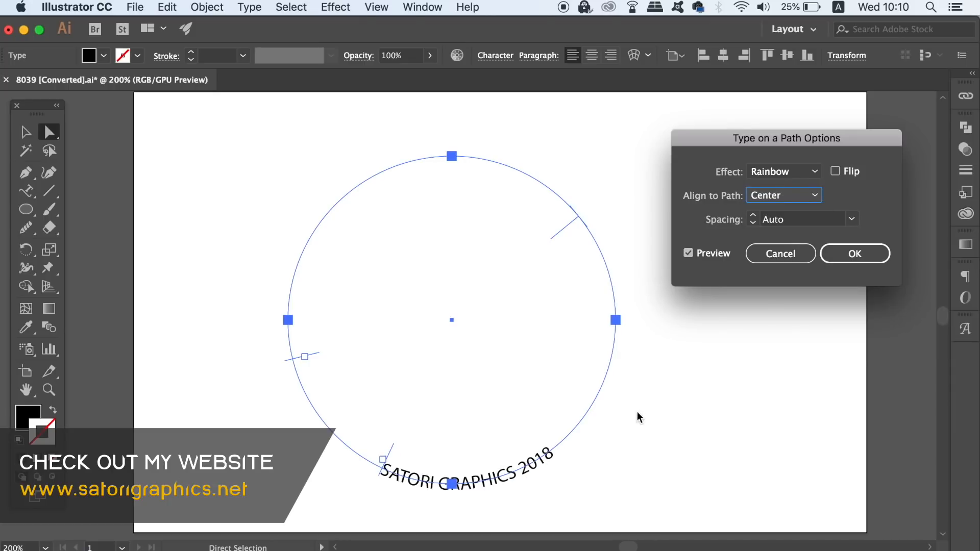
{"action": "left_click", "coordinate": [784, 195]}
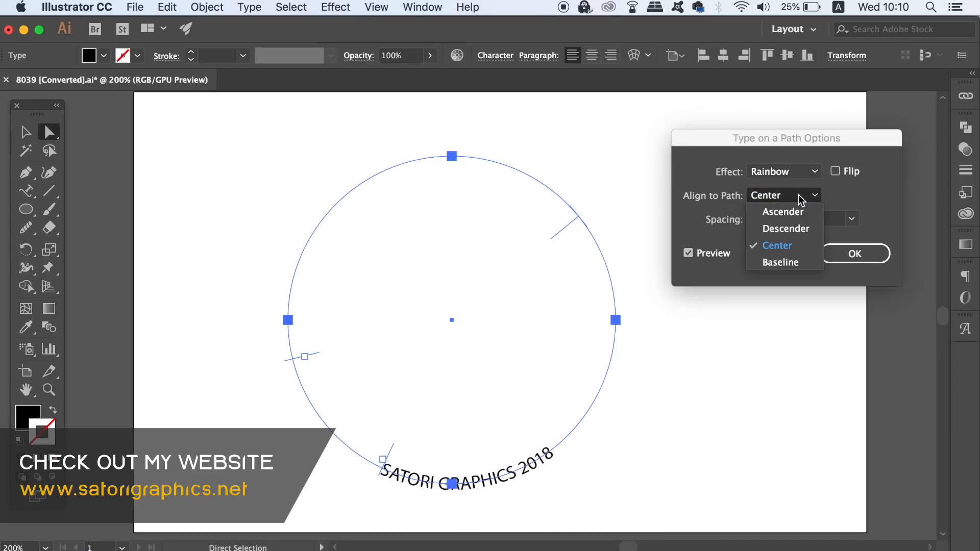
{"action": "left_click", "coordinate": [781, 262]}
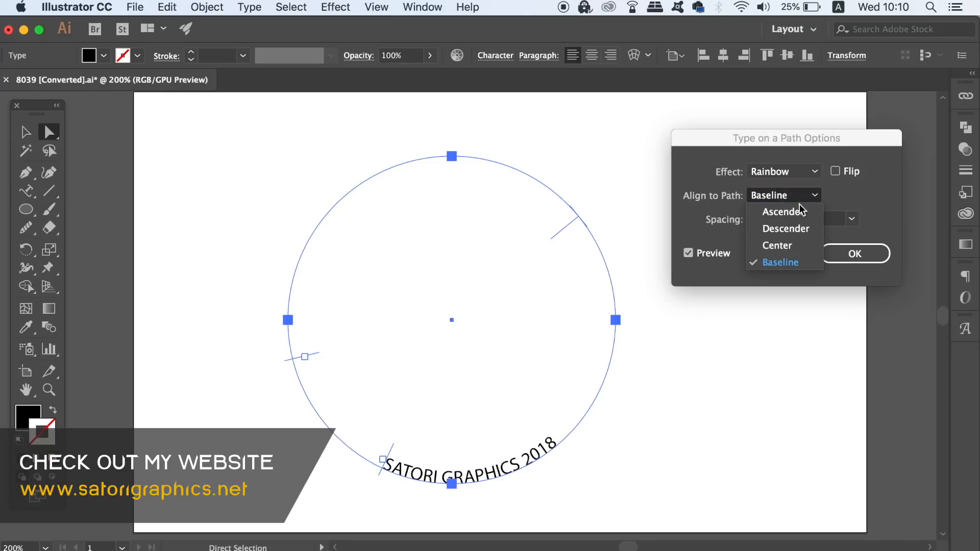
{"action": "left_click", "coordinate": [777, 245]}
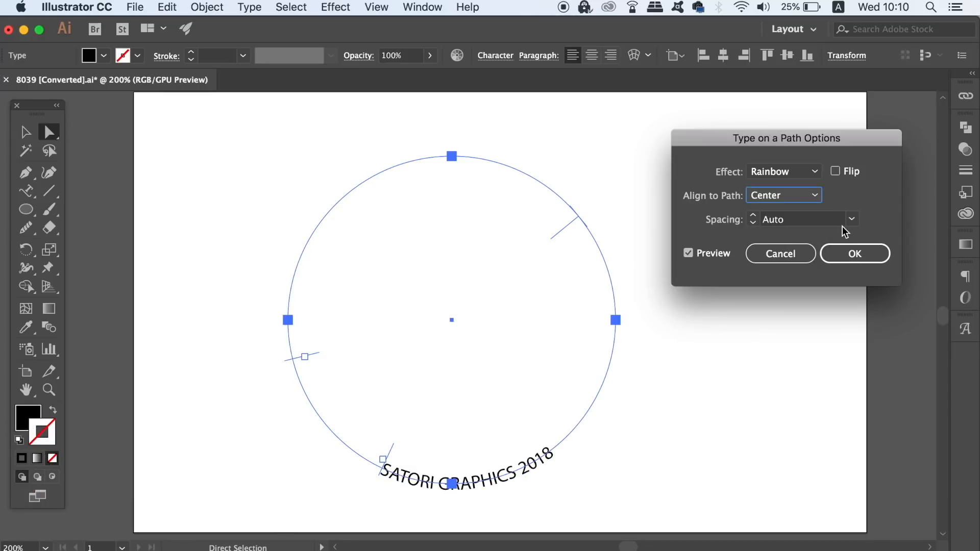
Set the path text spacing to 24 pt and confirm the Type on a Path options
{"action": "left_click", "coordinate": [852, 219]}
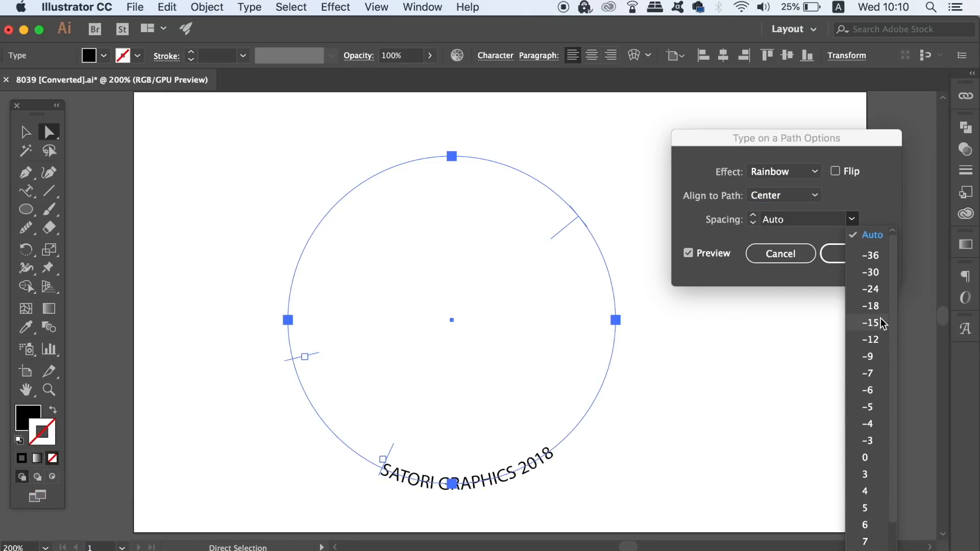
{"action": "left_click", "coordinate": [870, 323]}
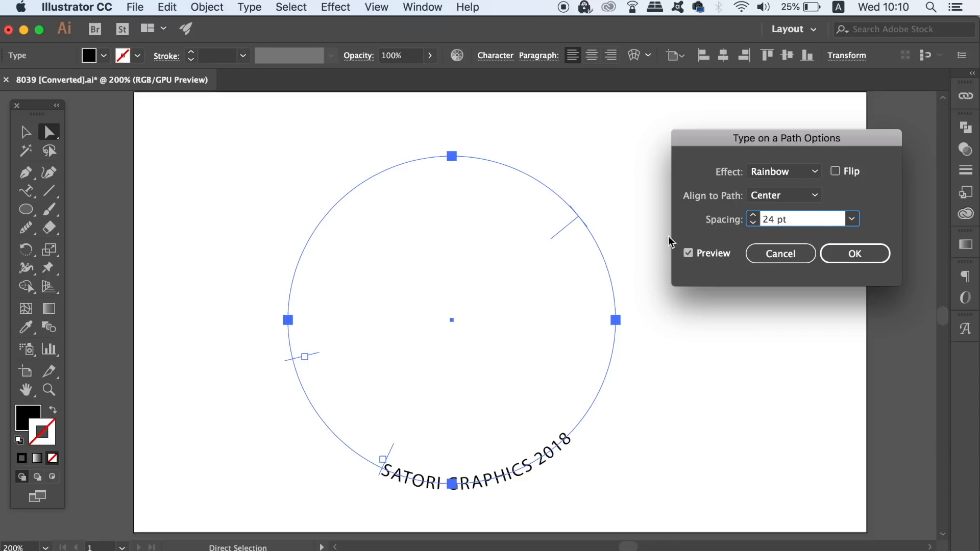
{"action": "mouse_move", "coordinate": [855, 254]}
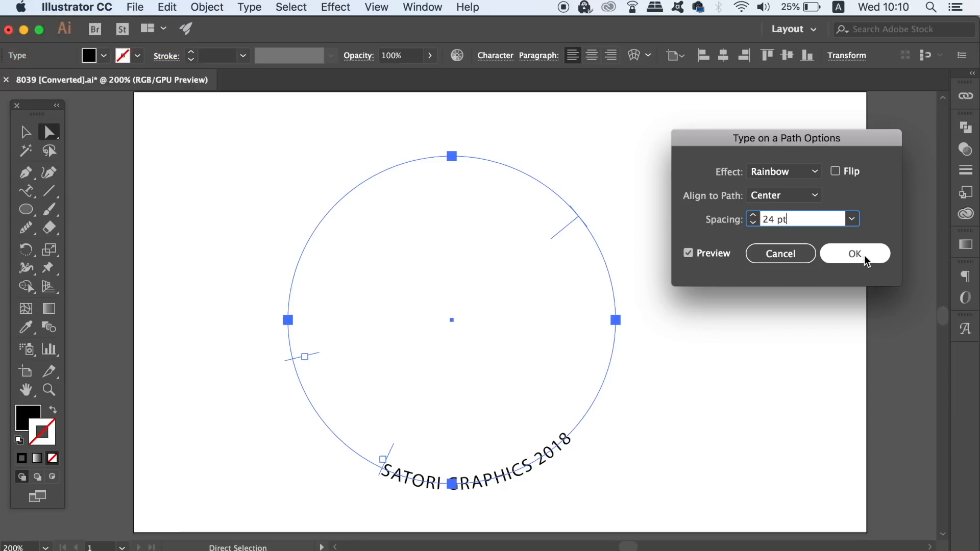
{"action": "left_click", "coordinate": [855, 255]}
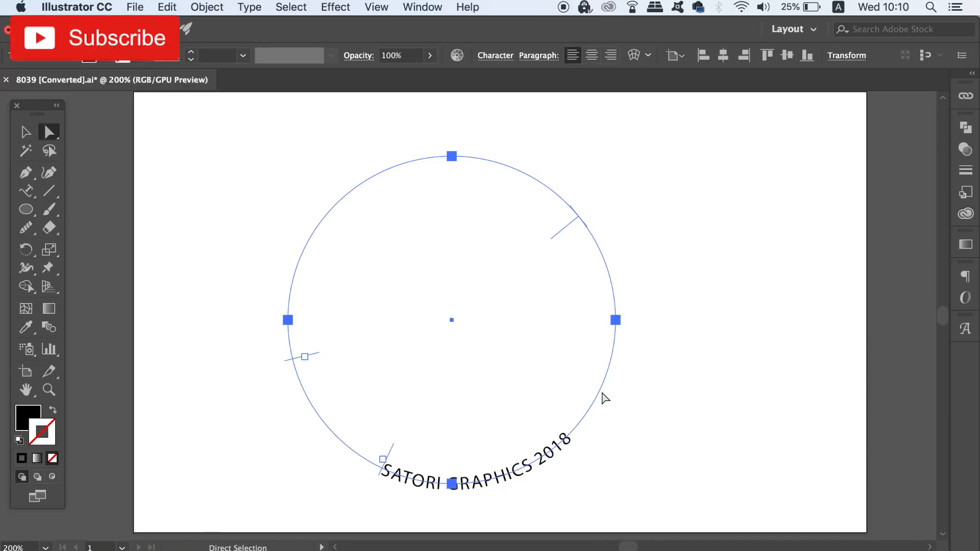